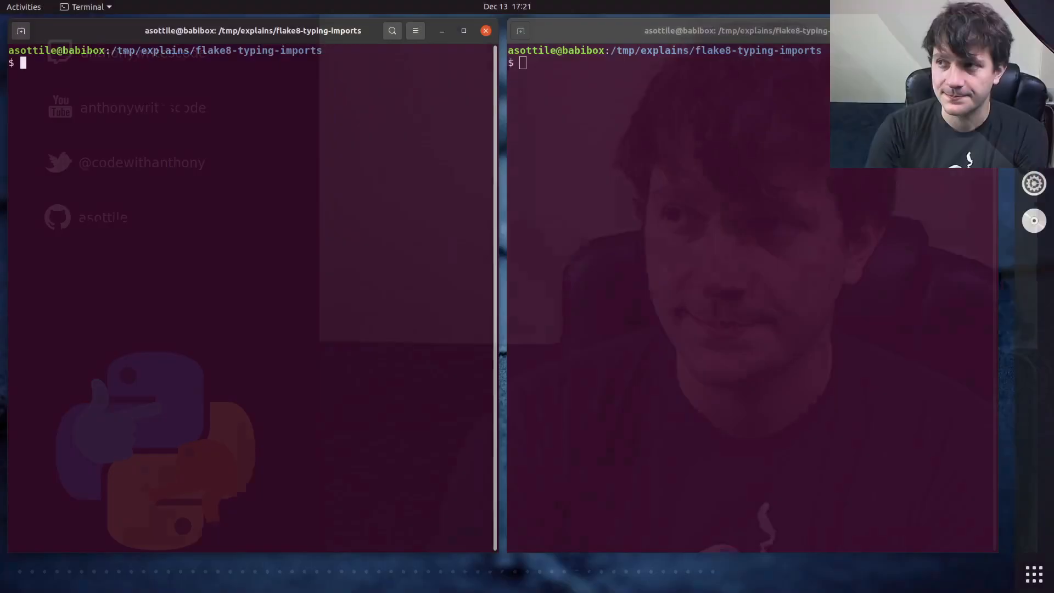
- Run babi ~/.gitconfig to edit the git config file
text(b)
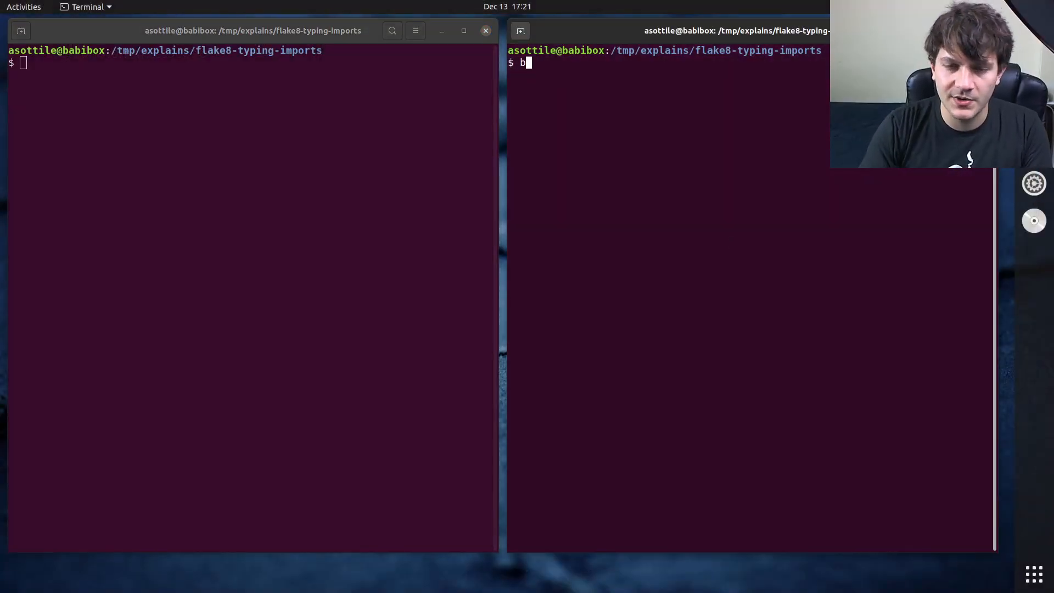
text(abi ~/.git)
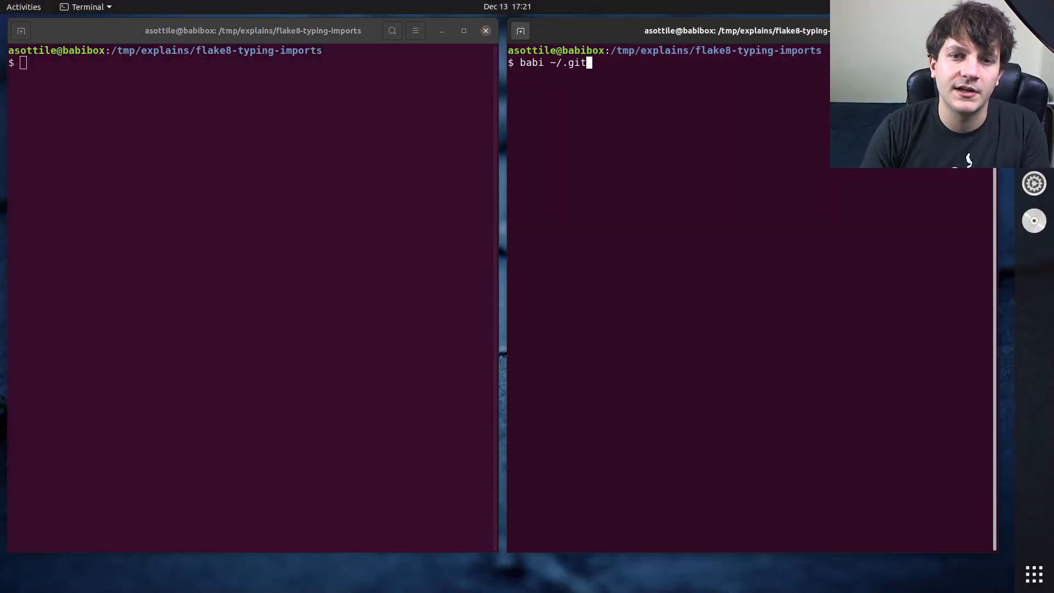
key(Return)
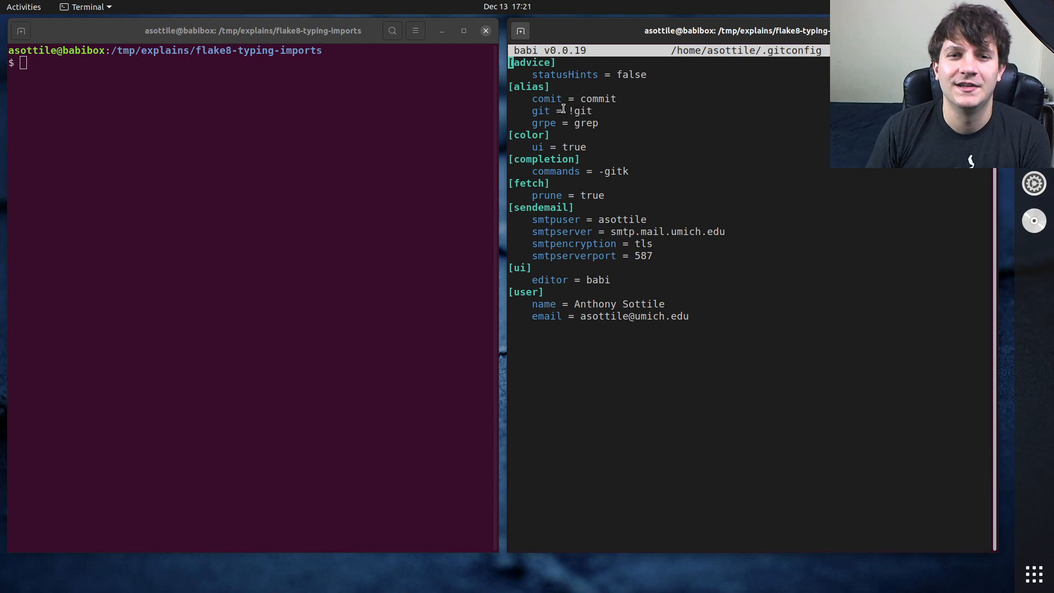
- Add the line 's = status' at the end of the [alias] section
double_click(546, 99)
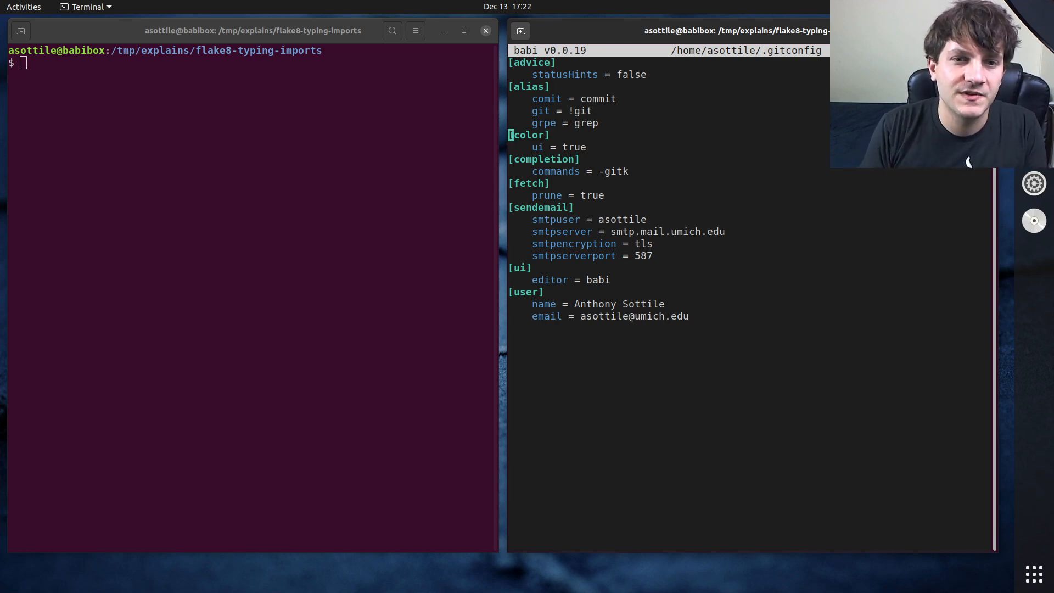
text(s =)
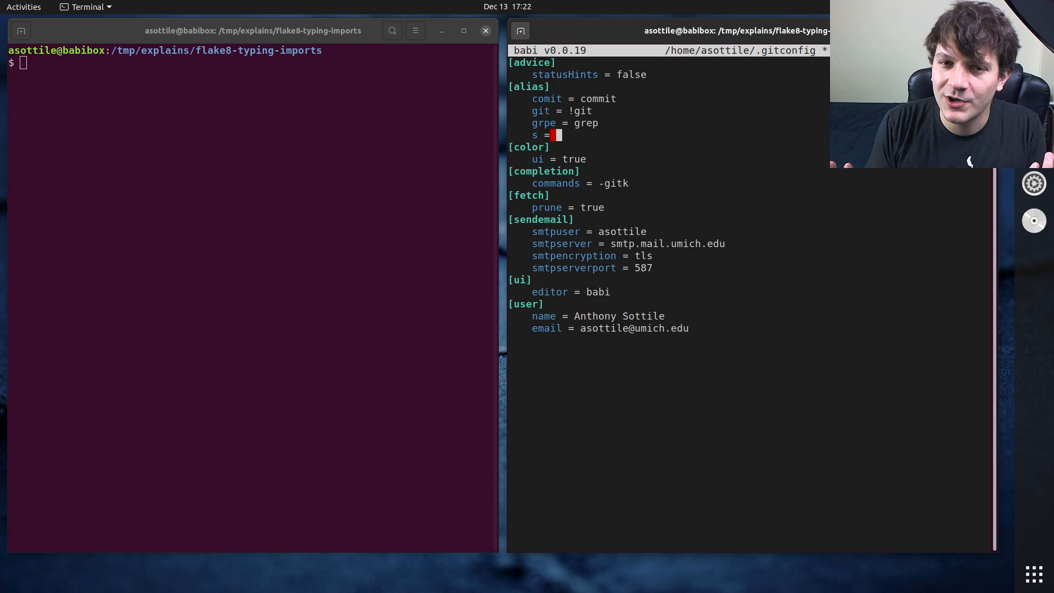
text(status)
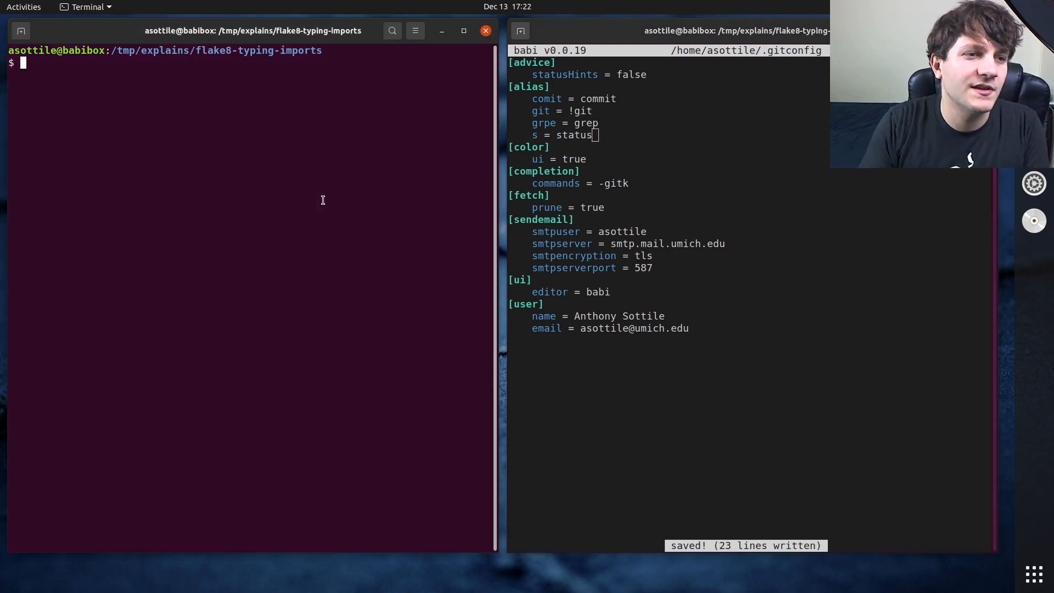
- Run git s, git s --verbose, git s --help and git s -s in the left terminal
text(git s)
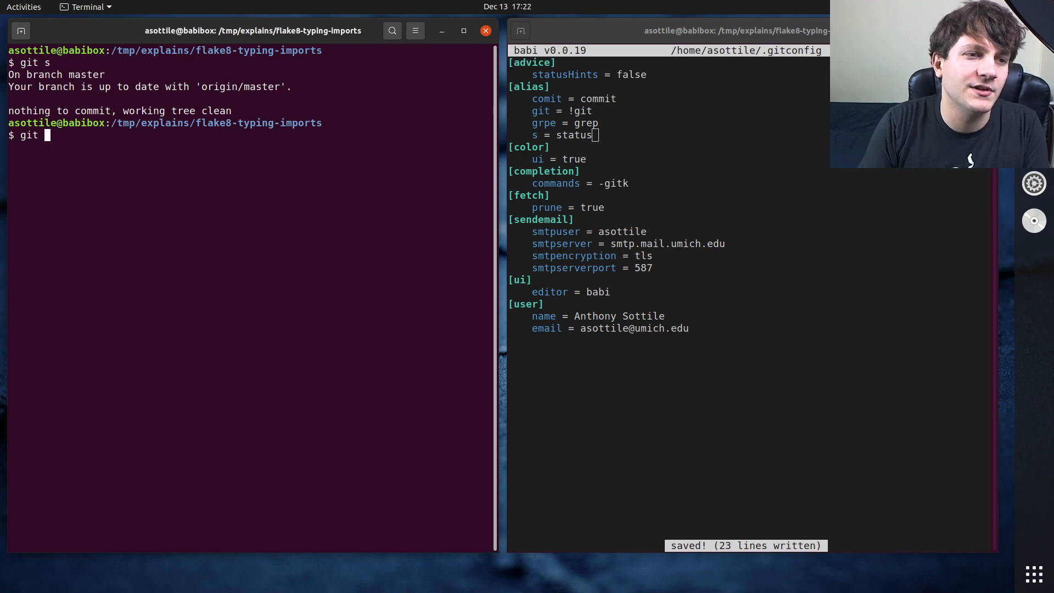
text(s)
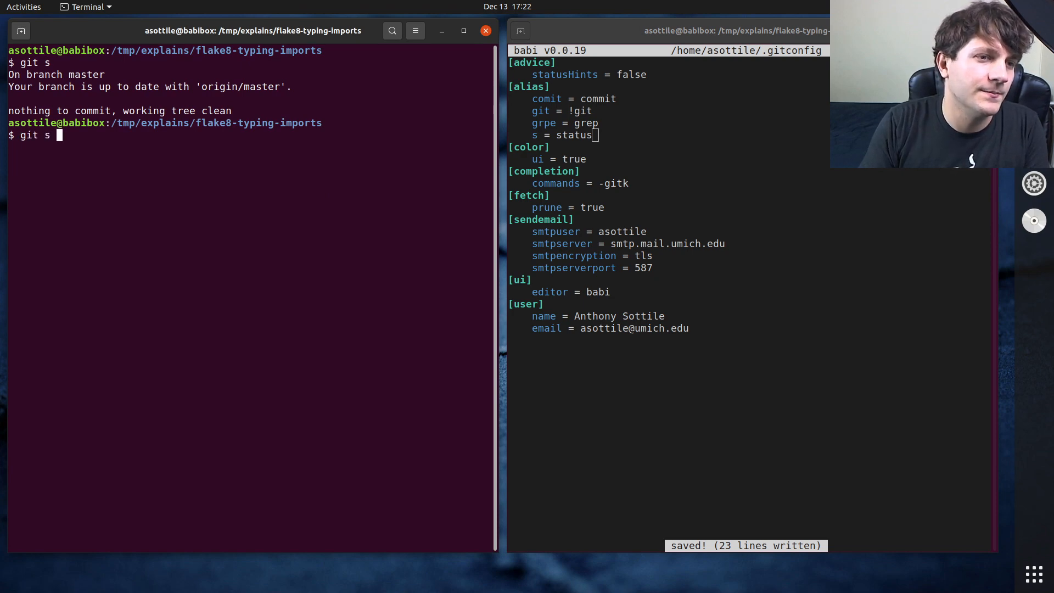
text(--verbose)
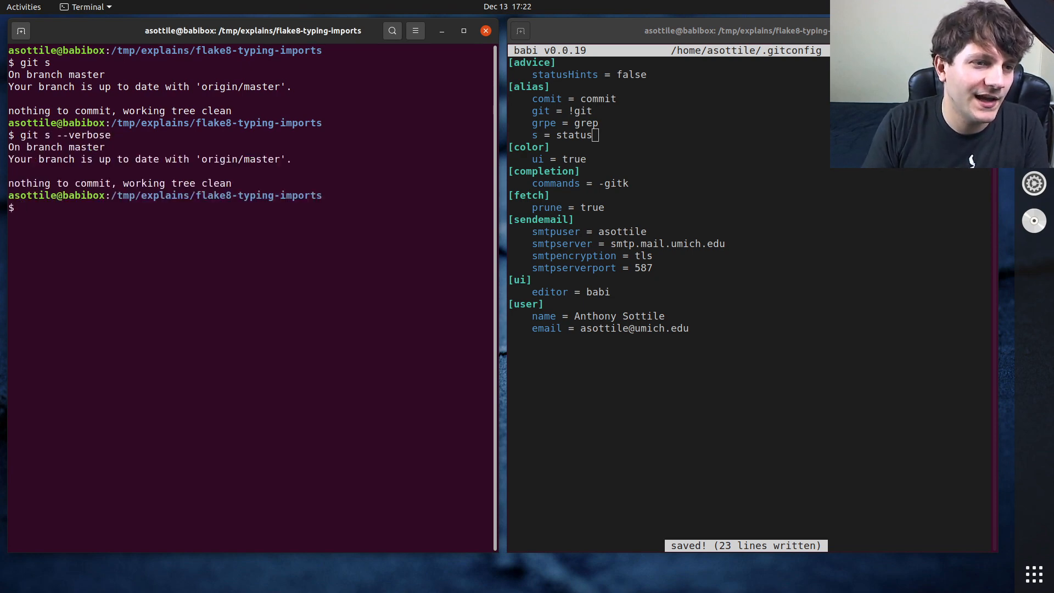
text(git s --help)
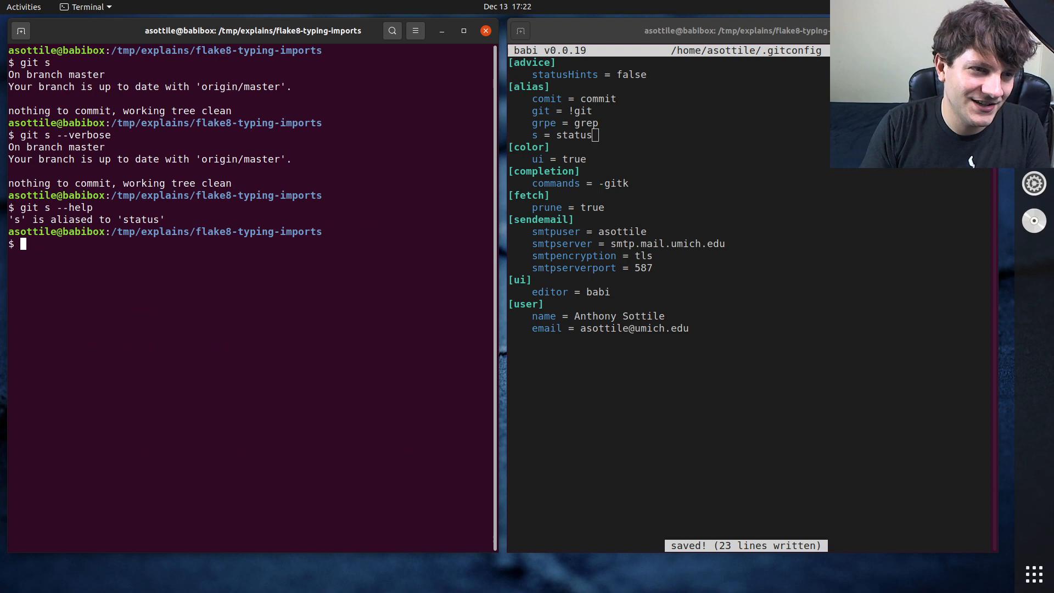
text(git s -s)
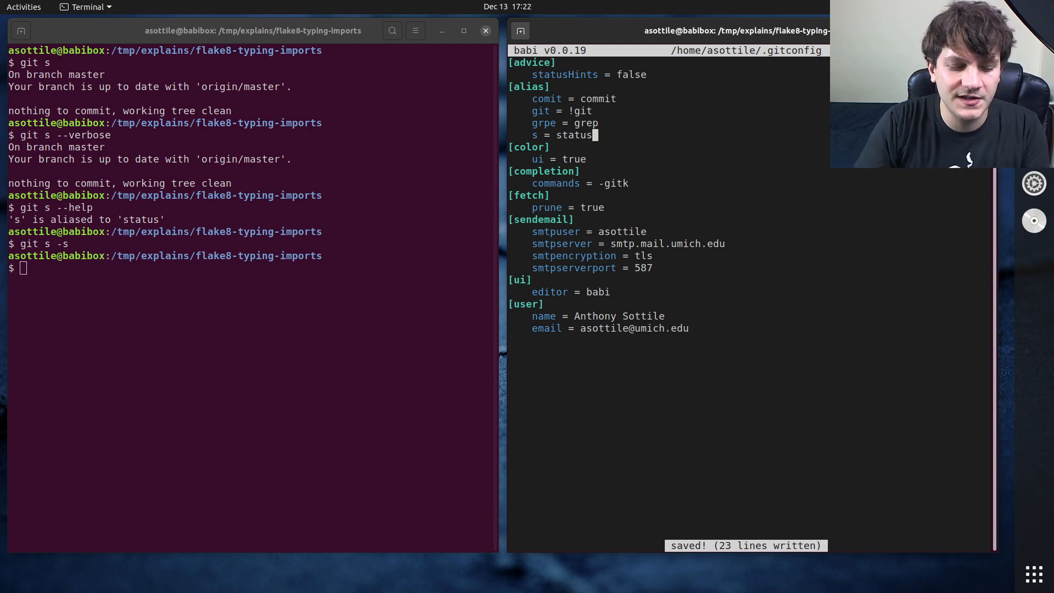
- Type a '# git status' comment after the alias, then delete it
text(# git status)
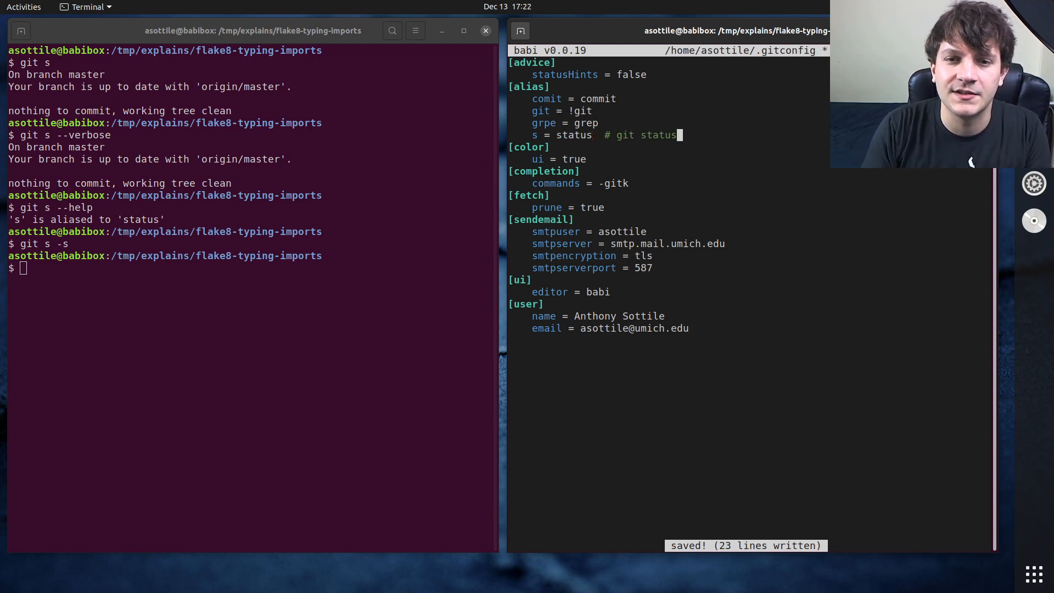
key(BackSpace)
text(ohai = )
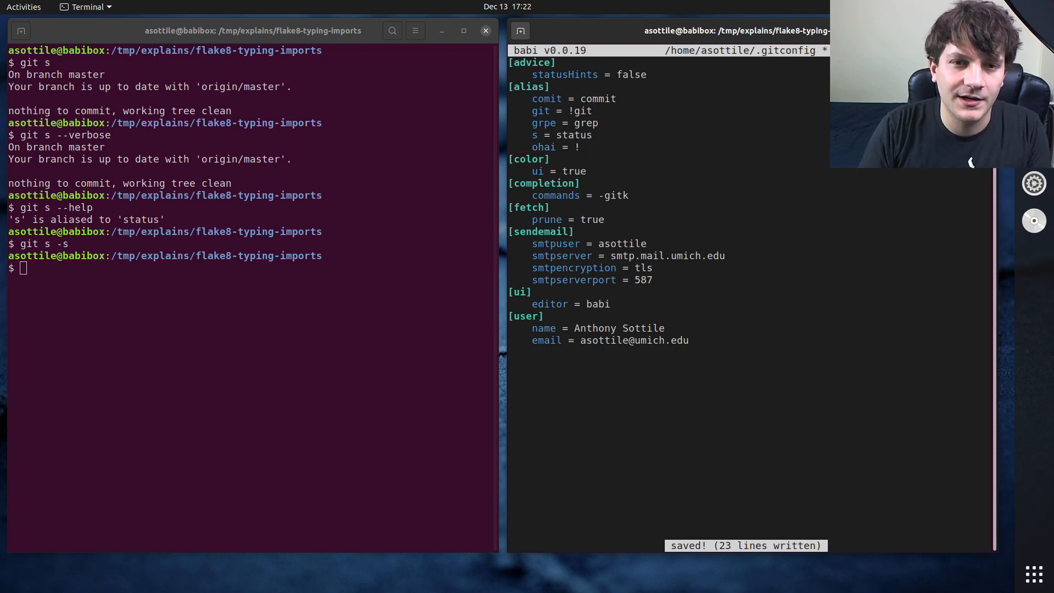
- Finish the alias line as 'ohai = !echo hello hello'
text(!echo hello)
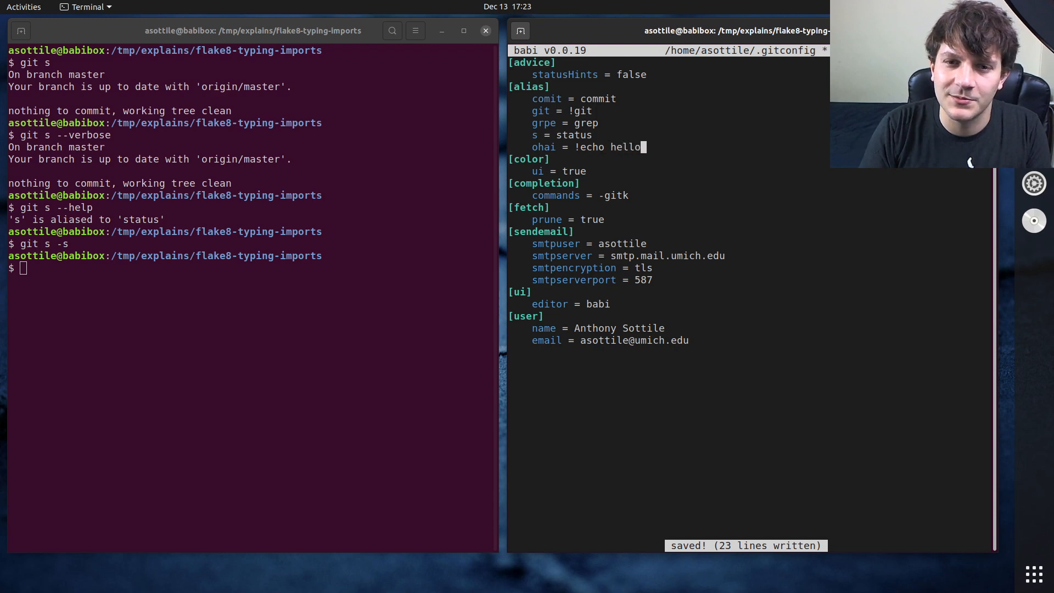
text(hello)
click(250, 268)
text(git ohai)
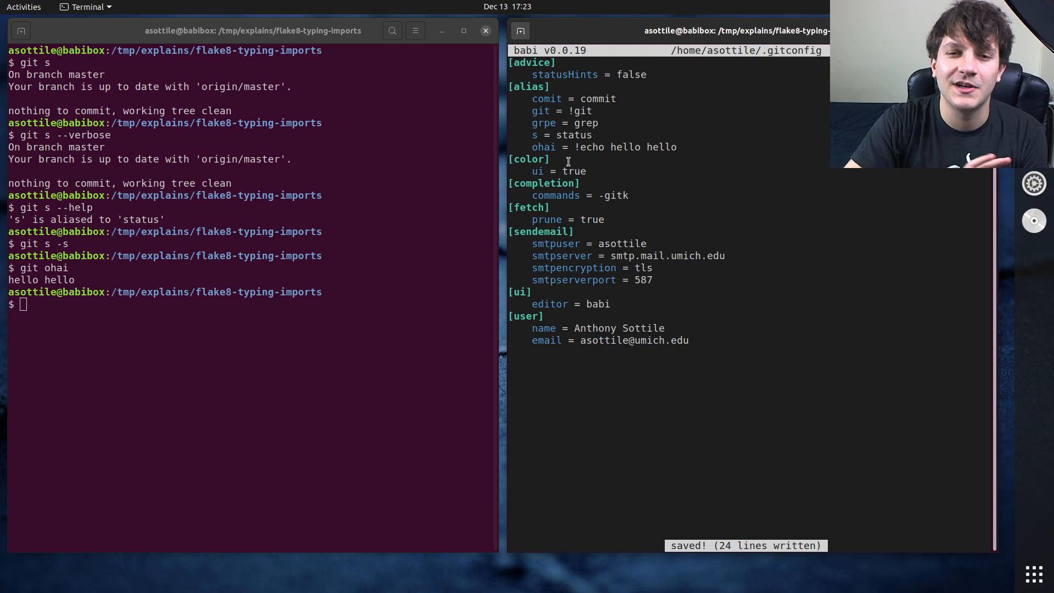
mouse_move(581, 140)
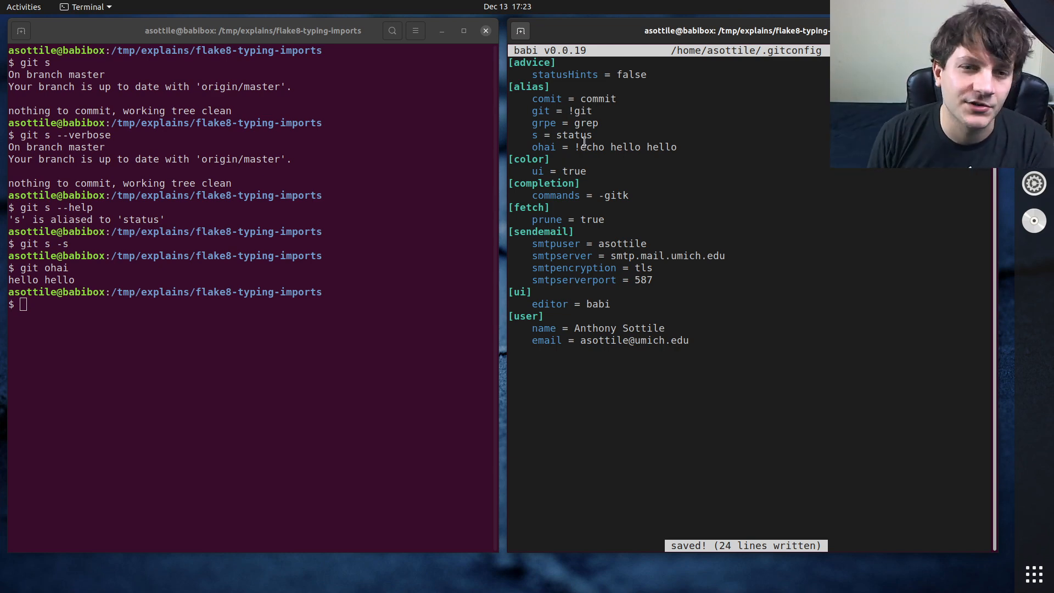